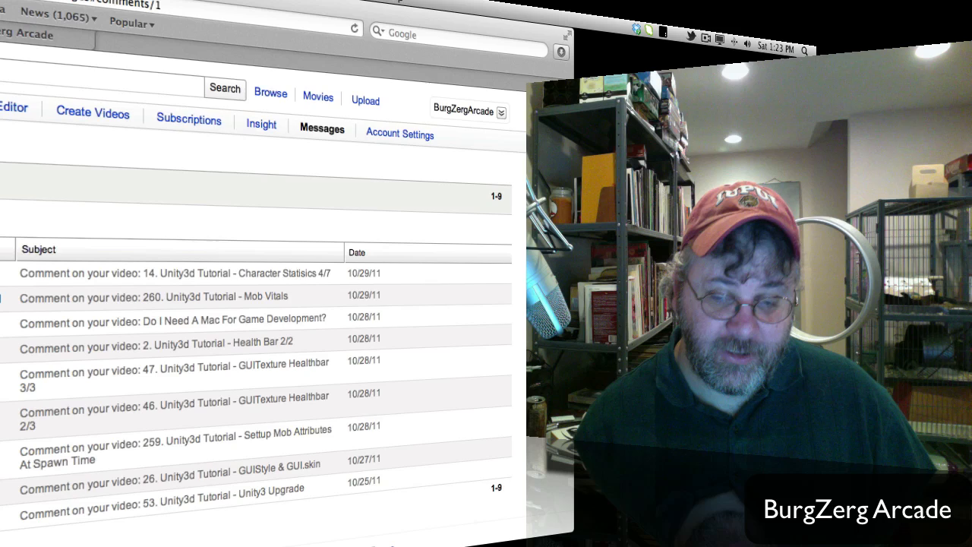
Step: Scroll the inbox and open the video 53 comment, then video 26 (GUIStyle & GUI.skin)
scroll("down", 3)
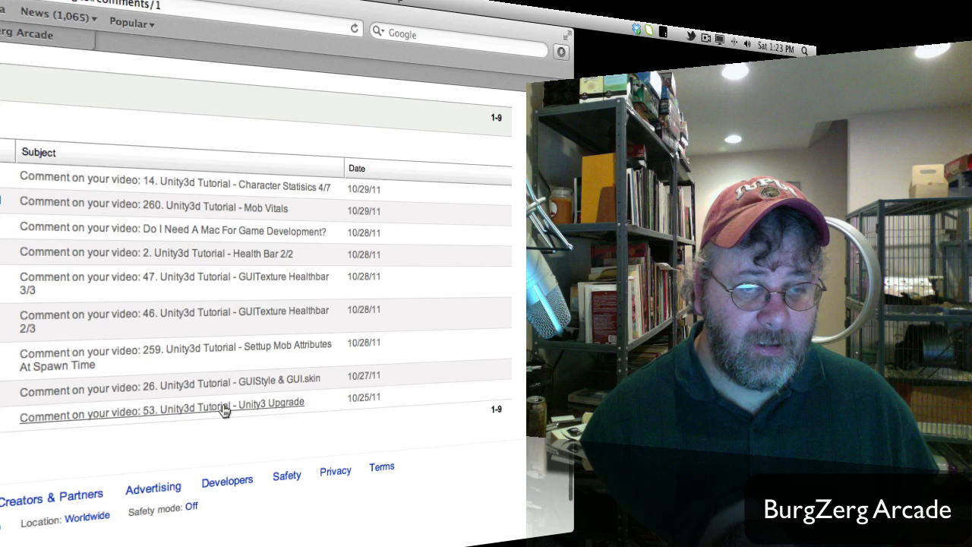
left_click(163, 402)
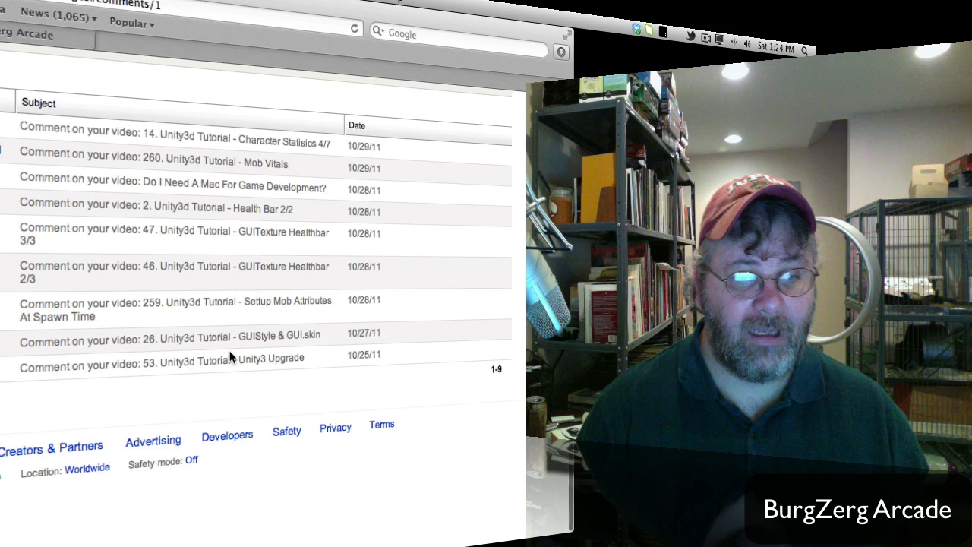
left_click(171, 337)
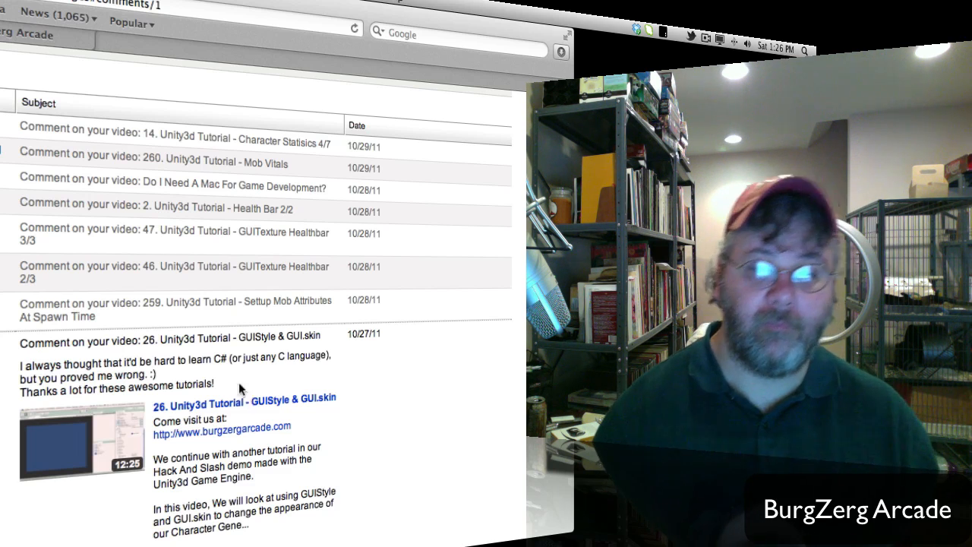
Step: Expand the video 259 comment about setting up mob attributes at spawn time
left_click(176, 309)
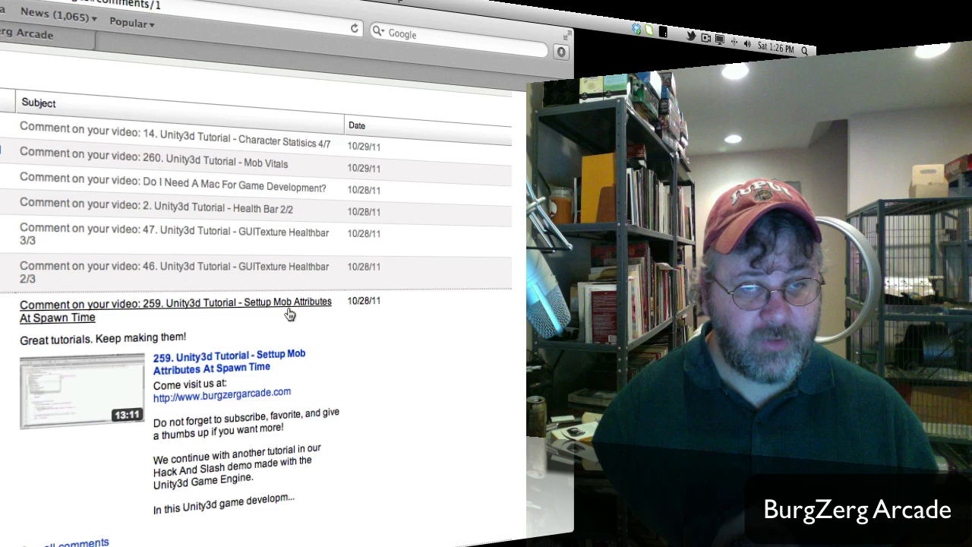
mouse_move(312, 324)
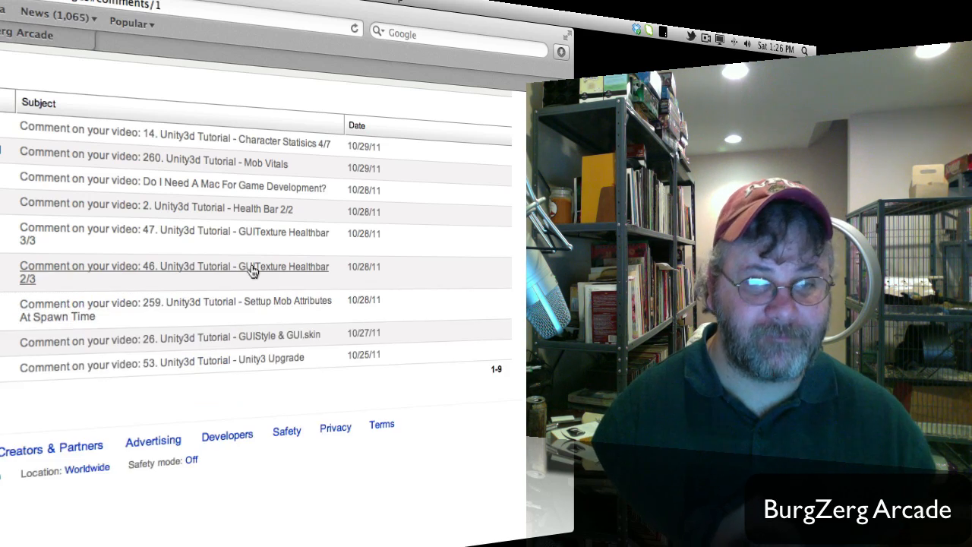
left_click(174, 273)
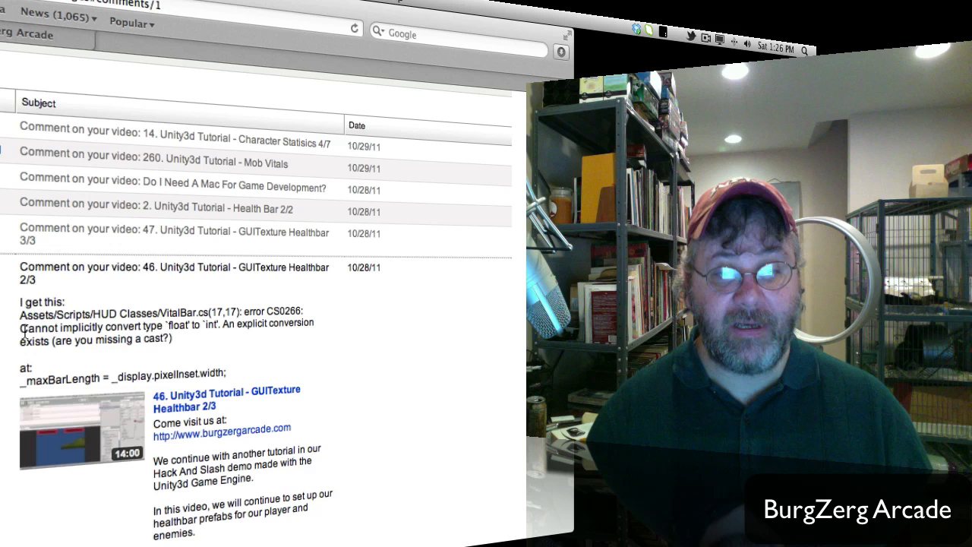
left_click_drag(19, 327, 194, 327)
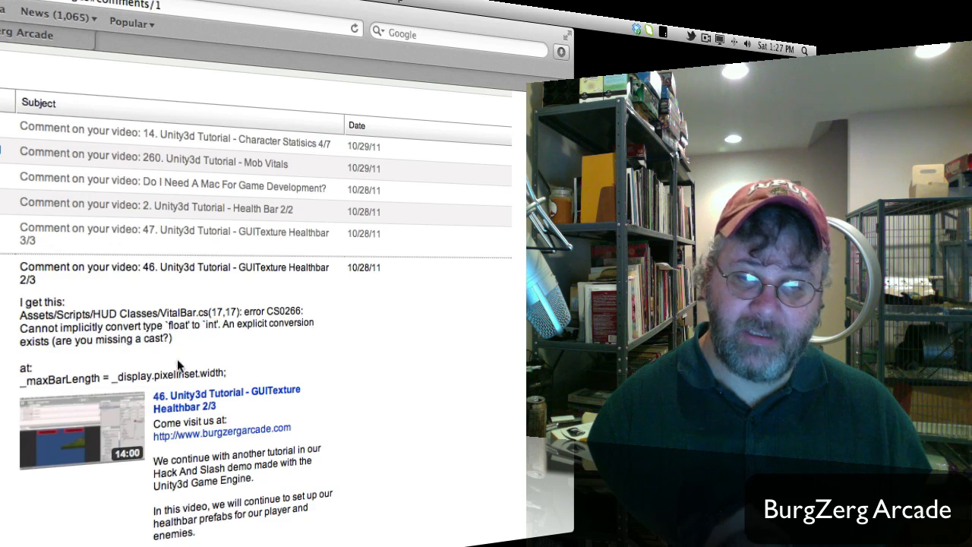
double_click(133, 377)
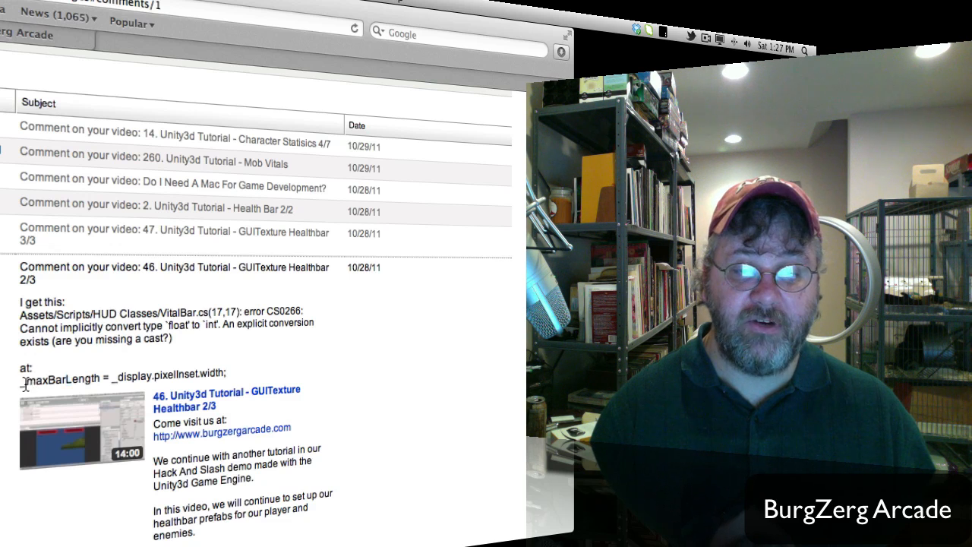
double_click(59, 376)
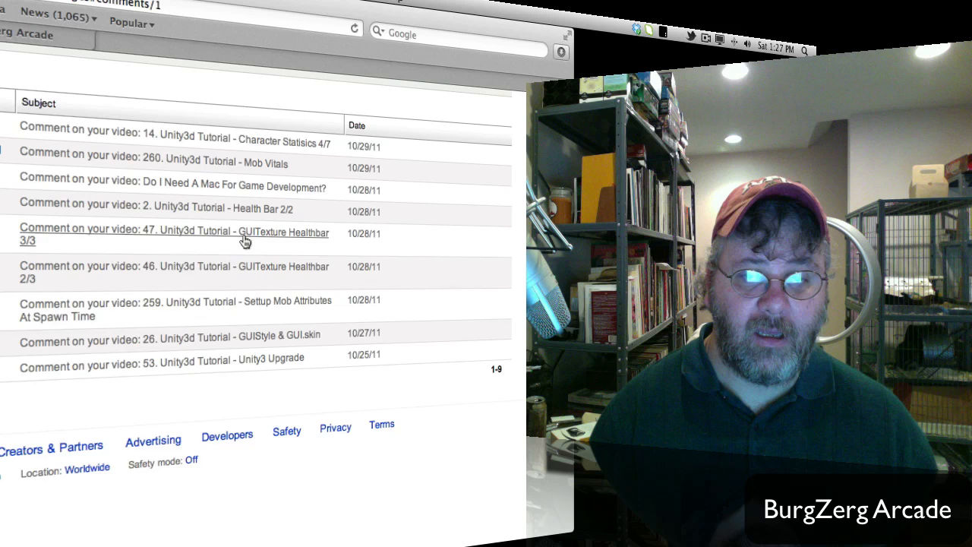
Step: Expand the video 47 GUITexture Healthbar 3/3 comment and highlight its crash description
left_click(174, 234)
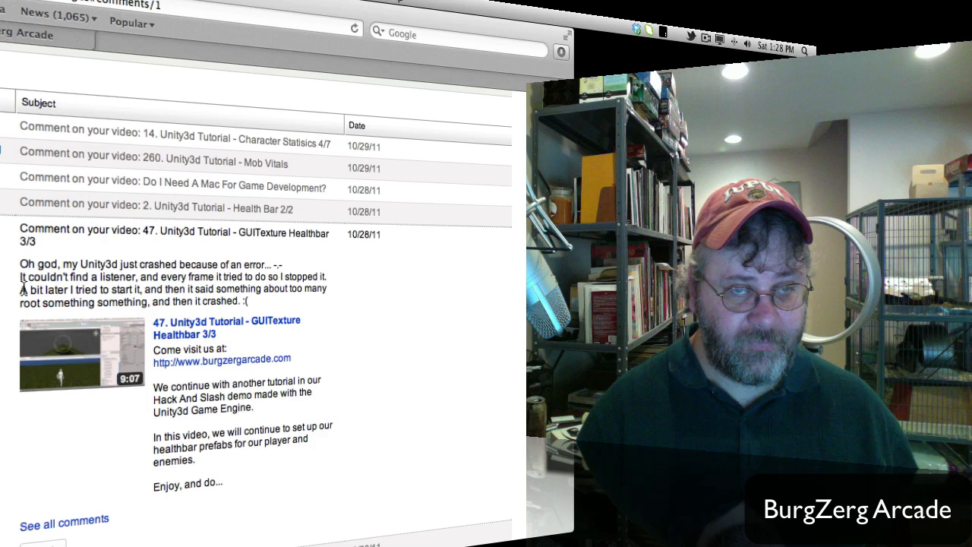
left_click_drag(23, 277, 221, 288)
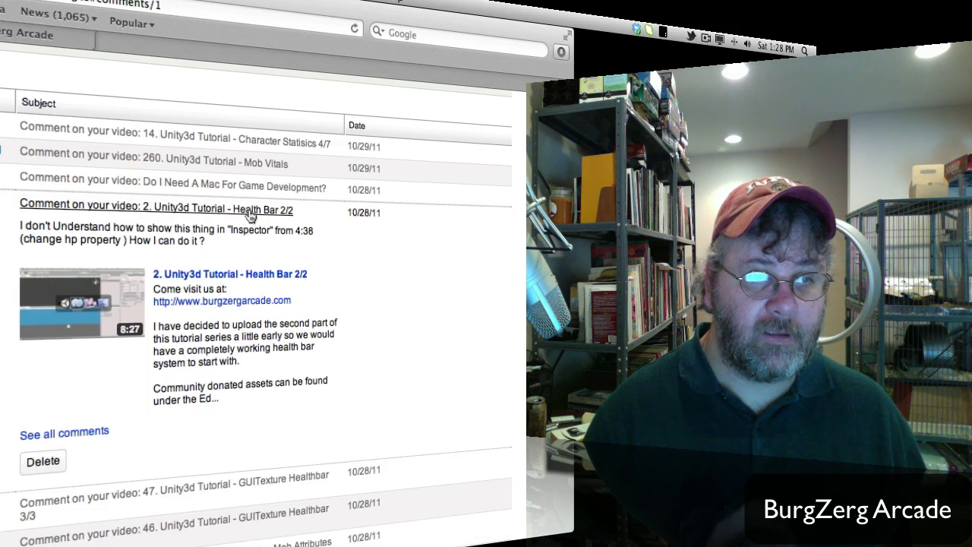
mouse_move(152, 351)
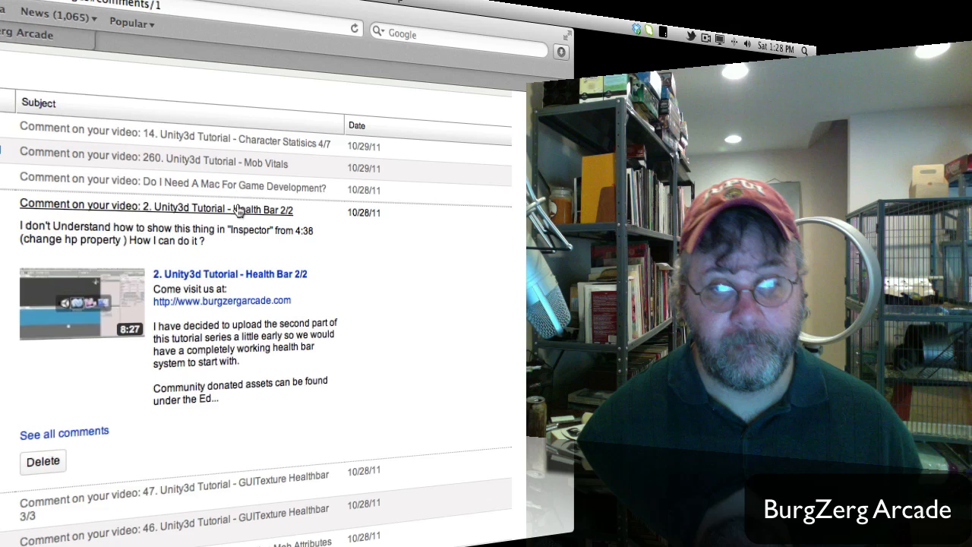
Step: Expand the 'Do I Need A Mac For Game Development?' comment
left_click(173, 189)
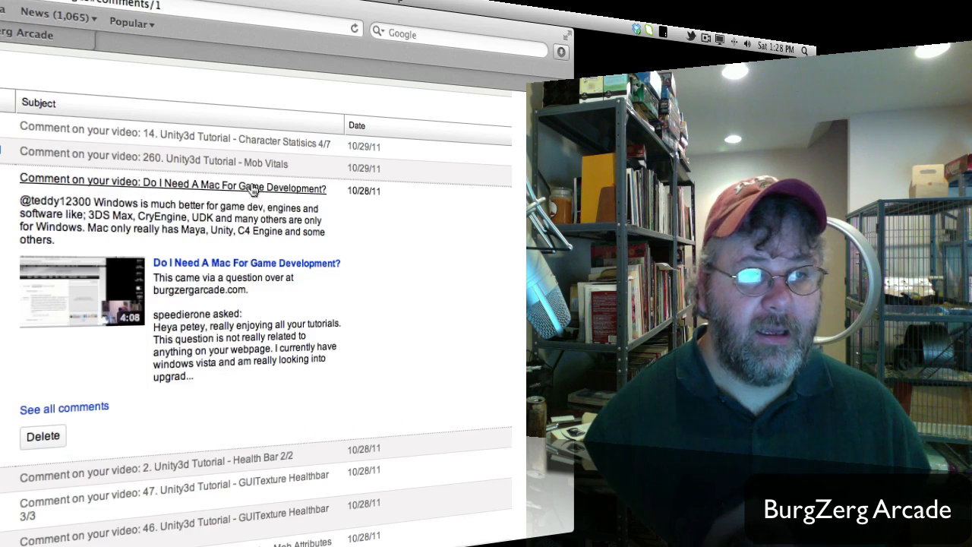
mouse_move(426, 201)
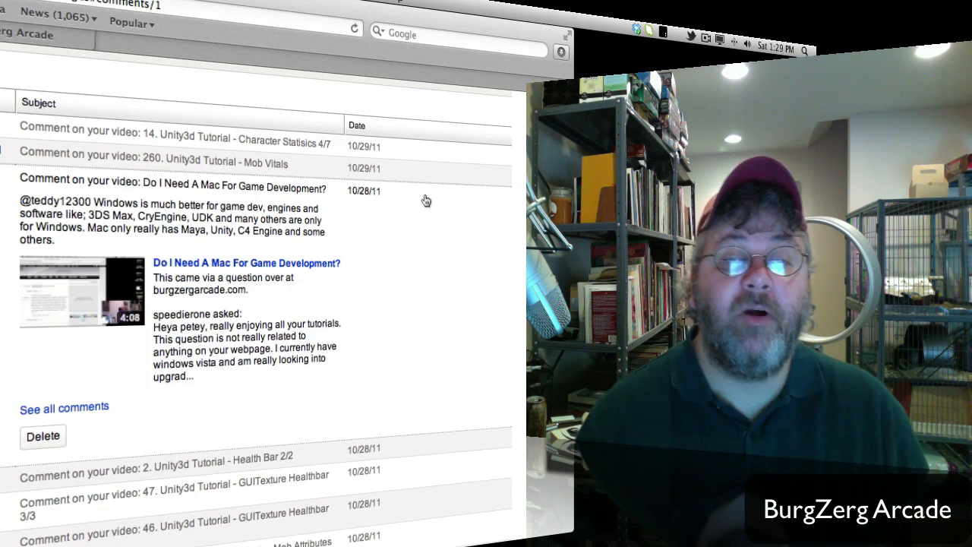
mouse_move(435, 207)
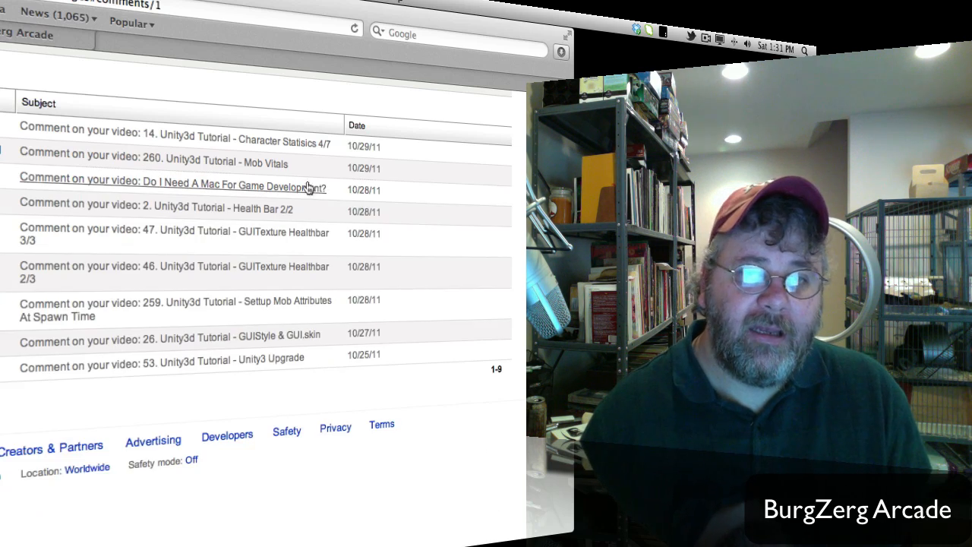
left_click(155, 163)
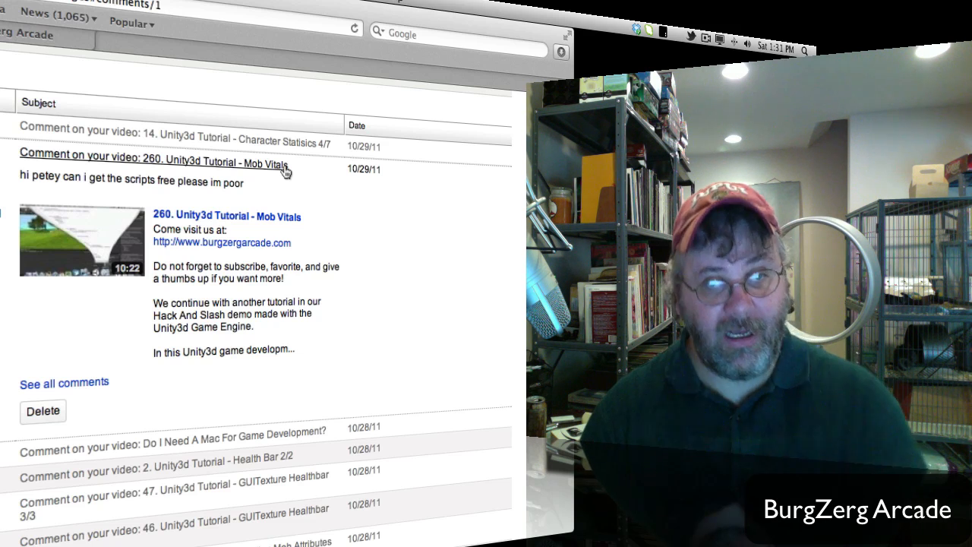
mouse_move(289, 163)
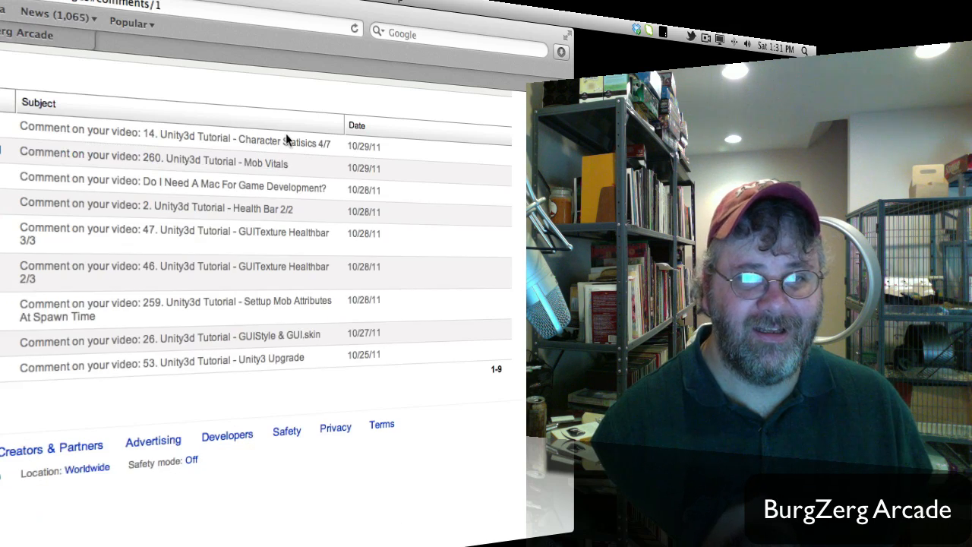
Step: Expand the Character Statisics 4/7 comment and select the '_modValue' variable name
left_click(175, 129)
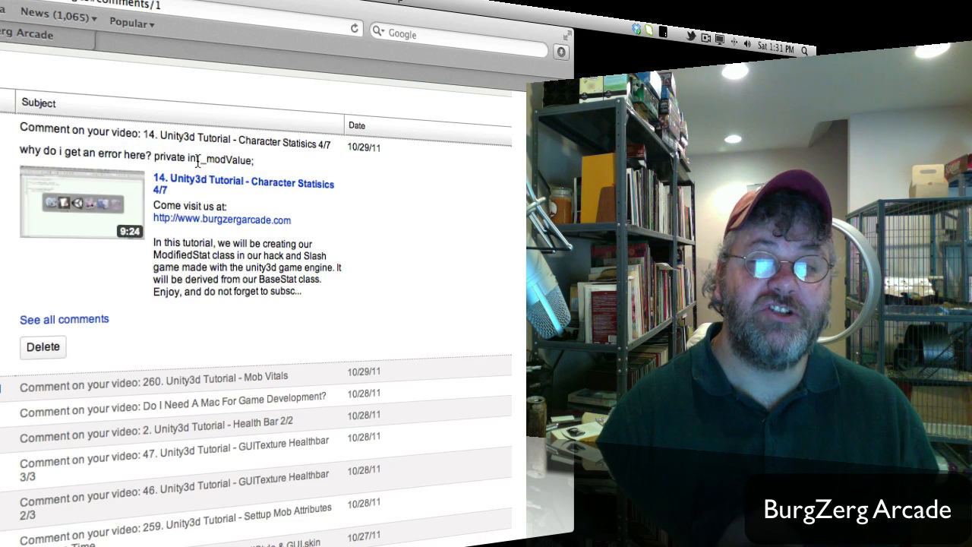
double_click(226, 161)
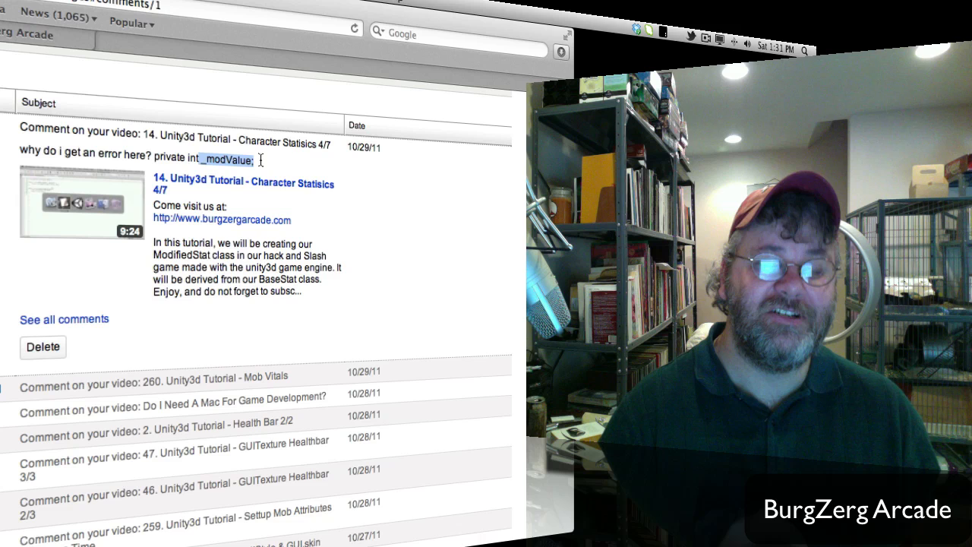